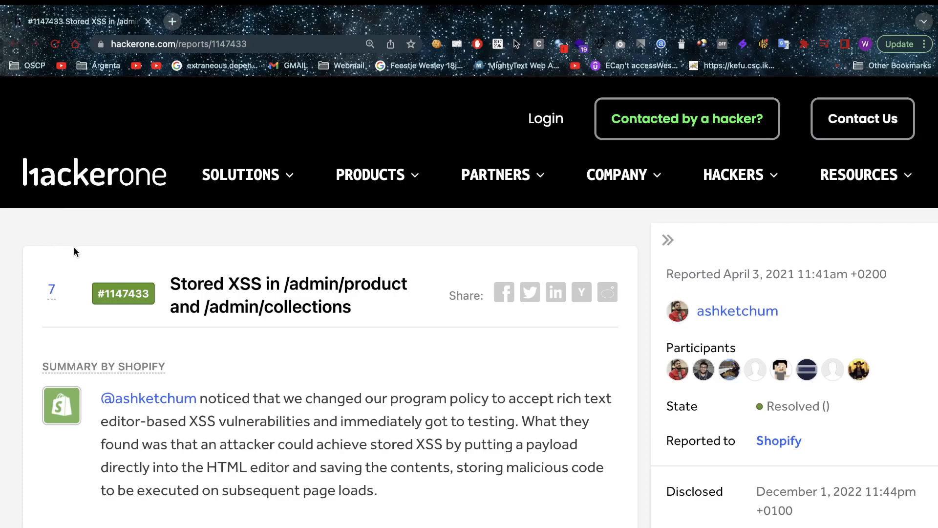
mouse_move(181, 262)
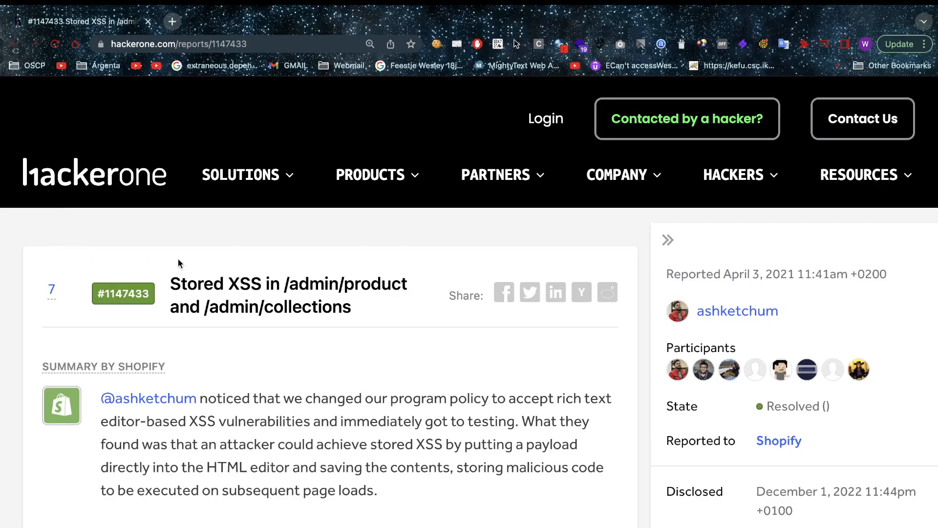
mouse_move(277, 401)
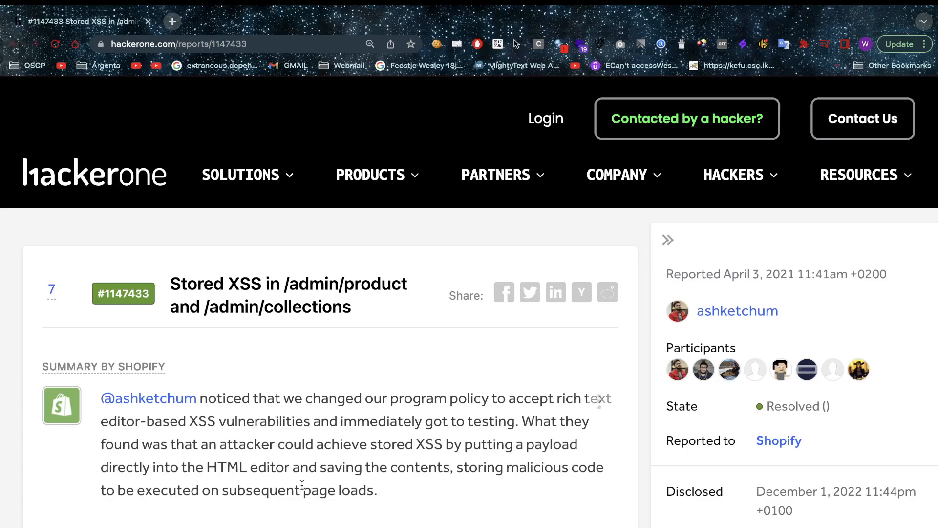
Scroll to Shopify's summary of report #1147433 showing Resolved state and Medium (5.4) severity
scroll("down", 3)
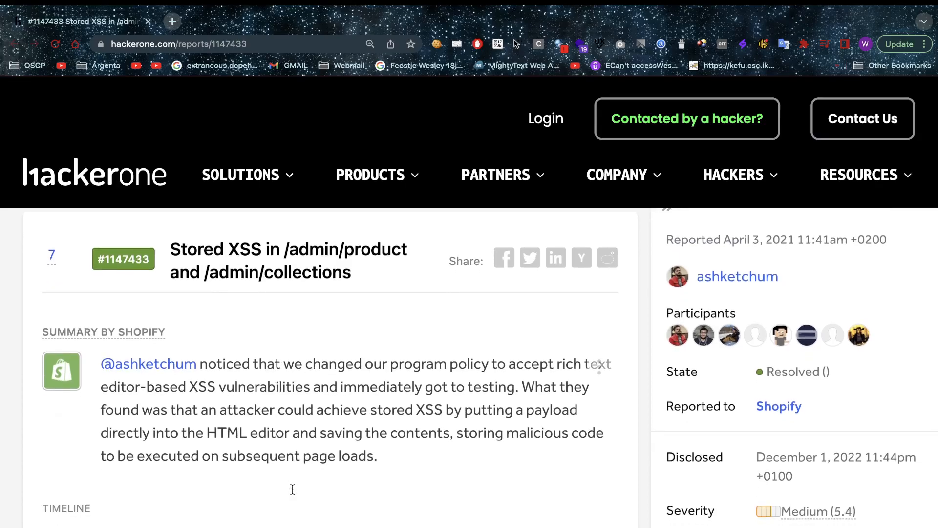
mouse_move(293, 494)
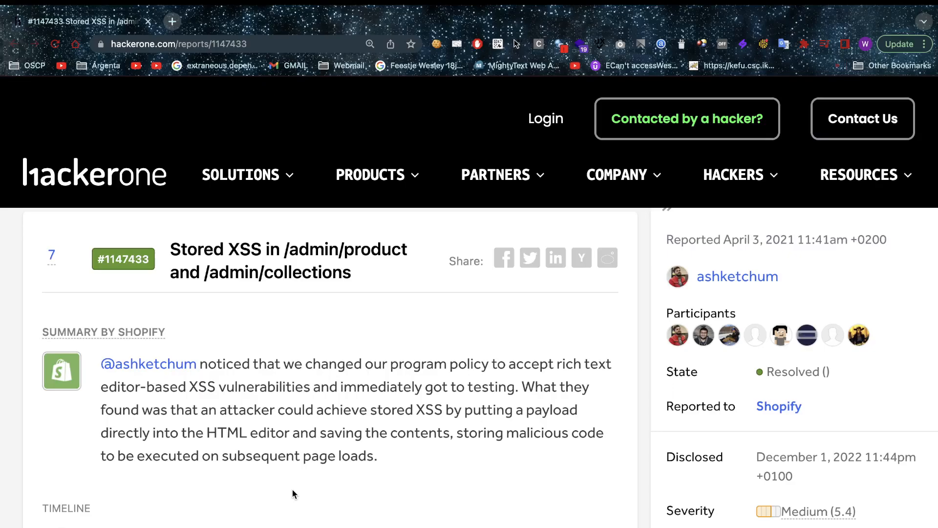
Scroll into the timeline to the reporter's submission and the policy.PNG screenshot on Rich Text Editor XSS exclusions
scroll("down", 3)
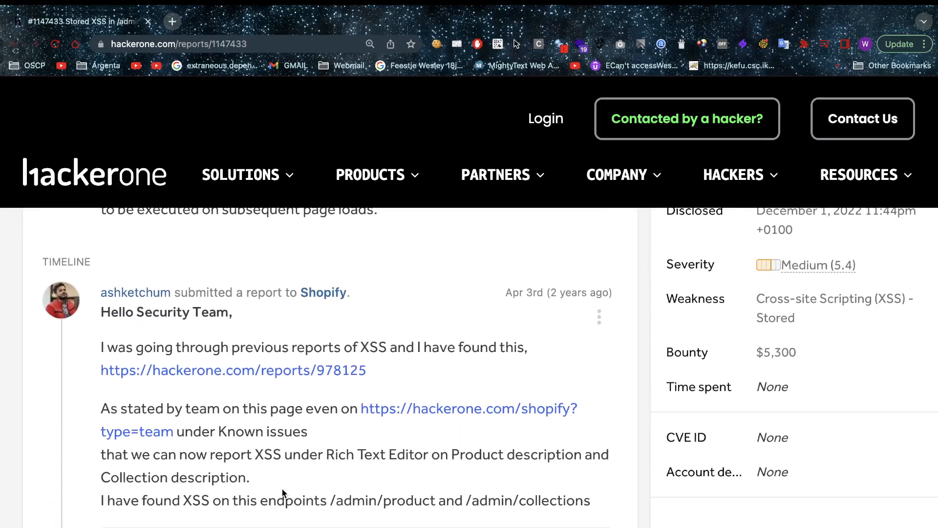
scroll("down", 3)
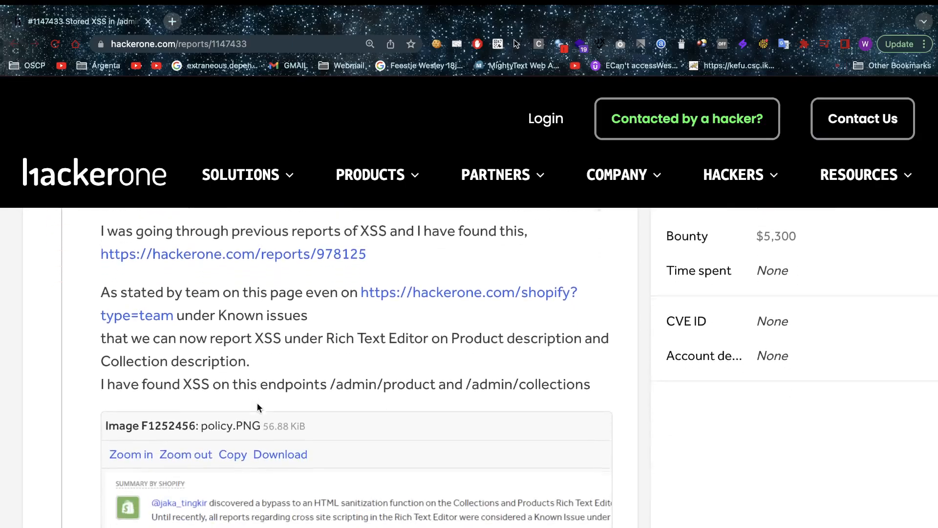
scroll("down", 3)
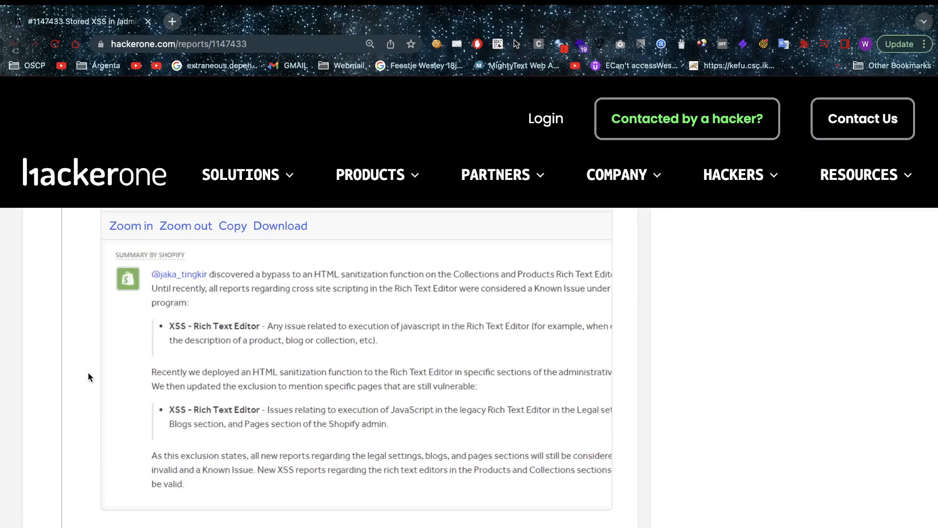
mouse_move(76, 350)
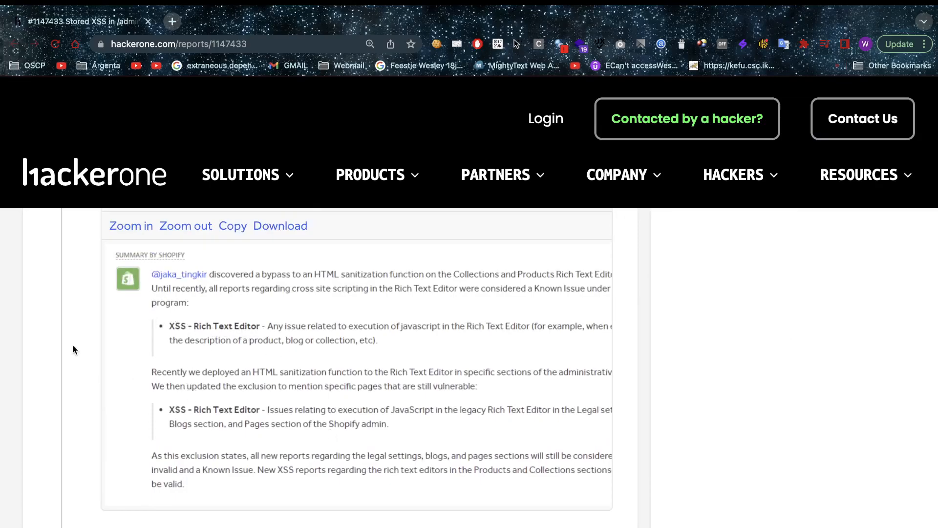
scroll("down", 3)
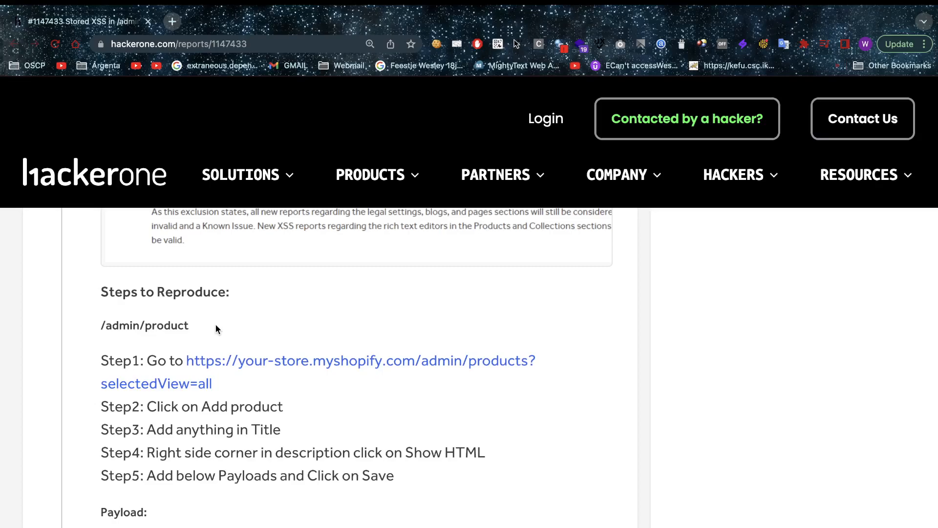
mouse_move(275, 384)
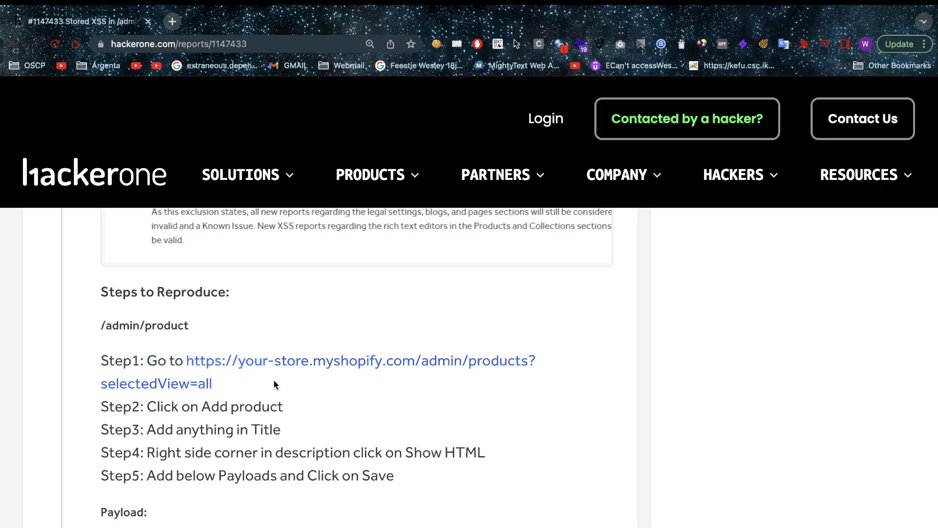
mouse_move(324, 383)
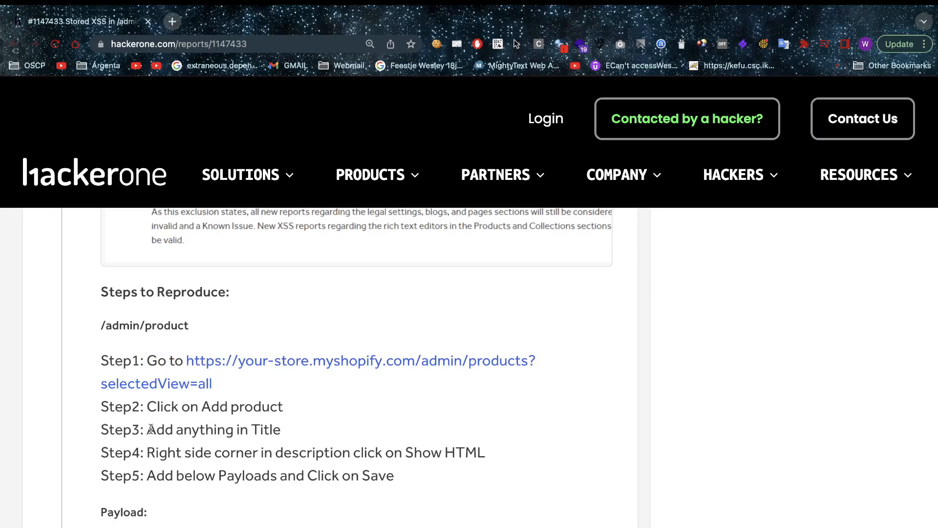
mouse_move(425, 460)
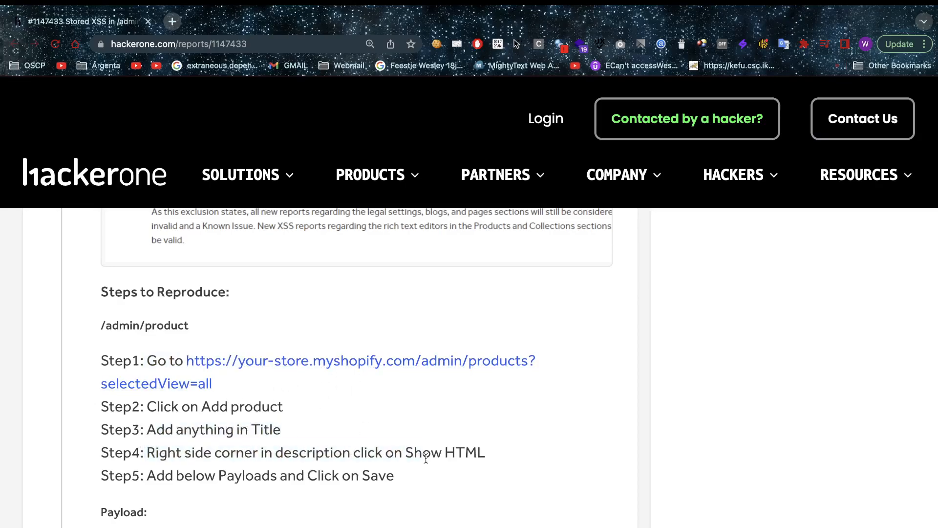
Scroll through the /admin/product steps to the img onerror alert payloads and the products_xss.PNG cookie alert
scroll("down", 3)
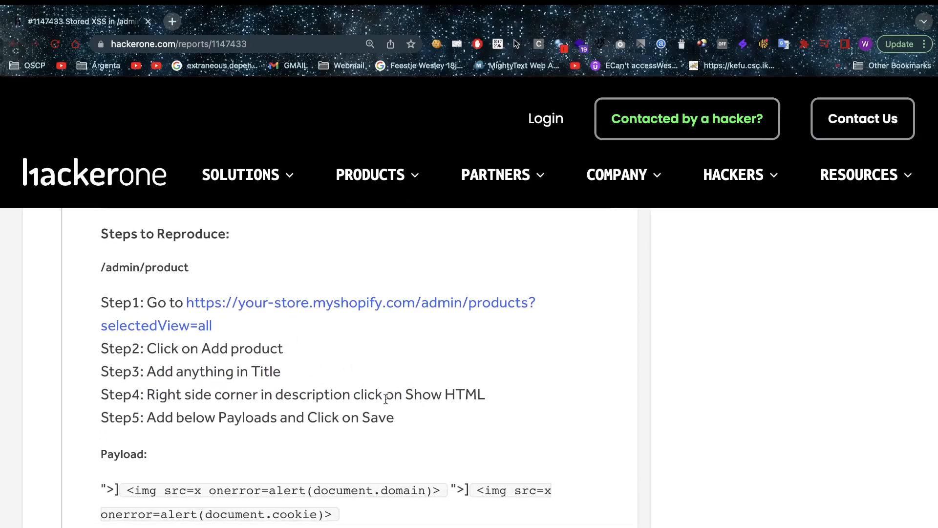
scroll("down", 3)
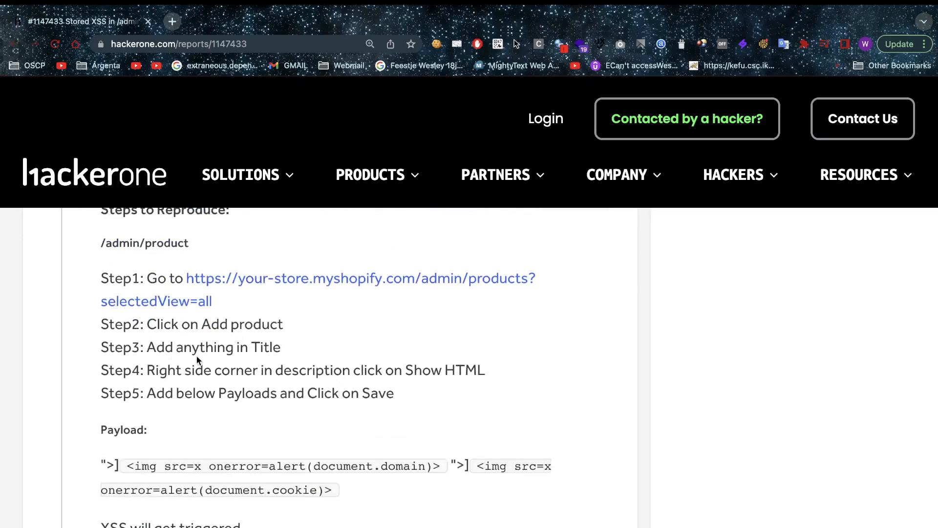
scroll("down", 3)
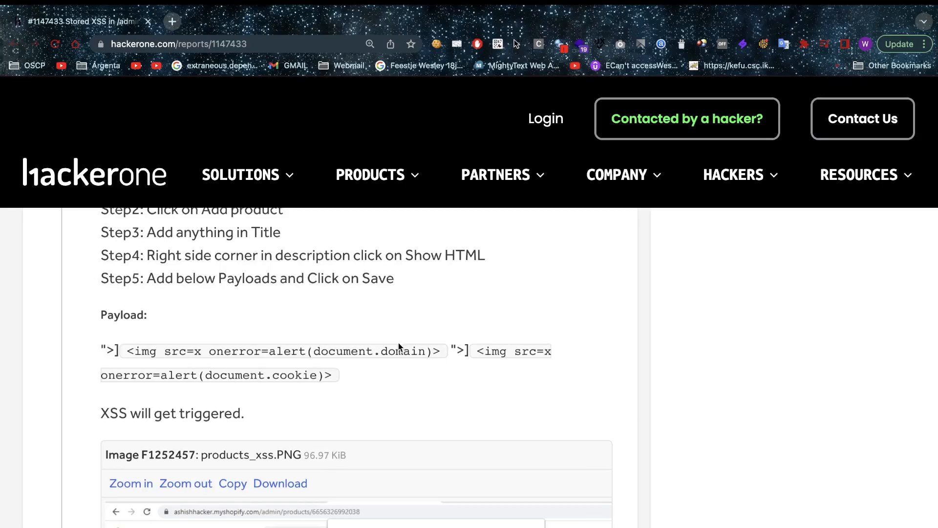
scroll("down", 3)
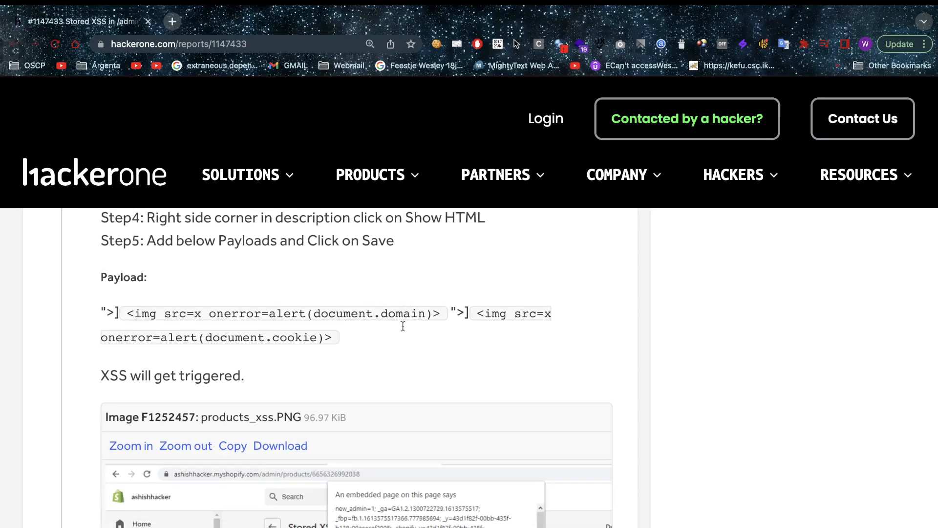
scroll("down", 3)
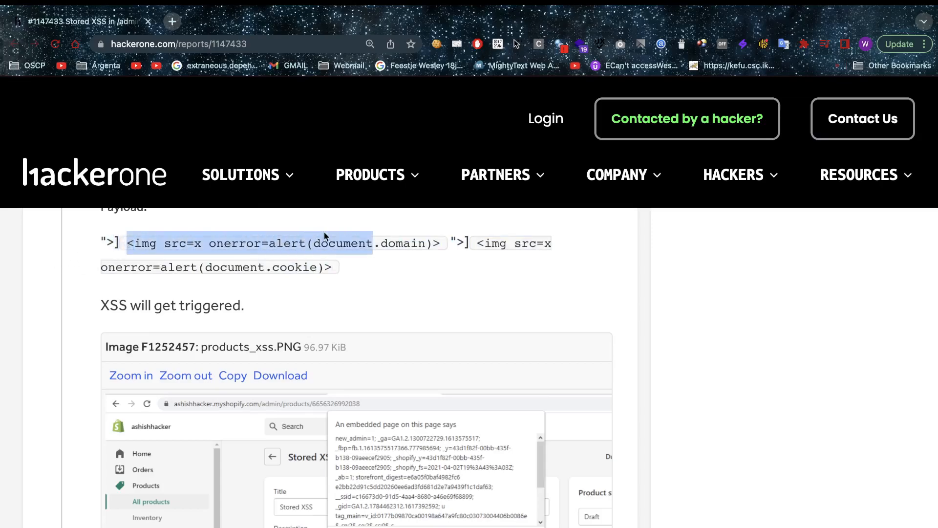
scroll("down", 3)
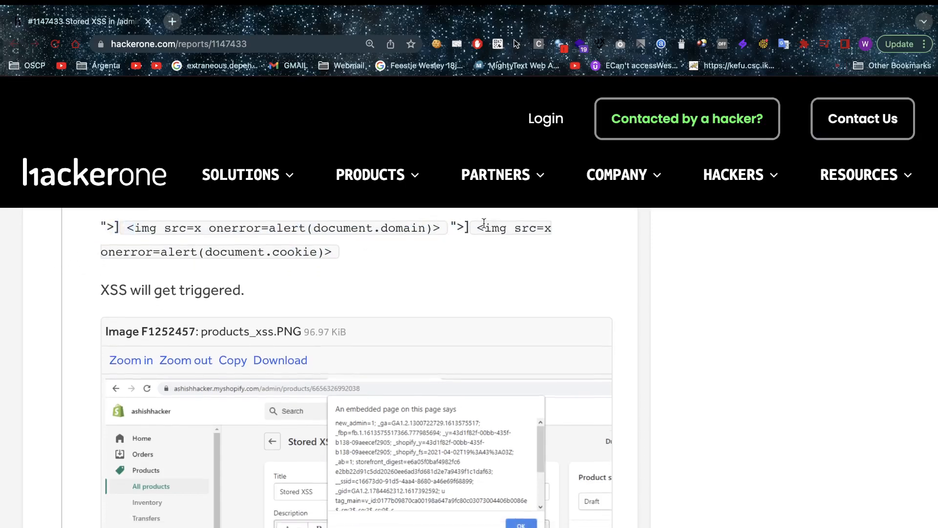
scroll("down", 3)
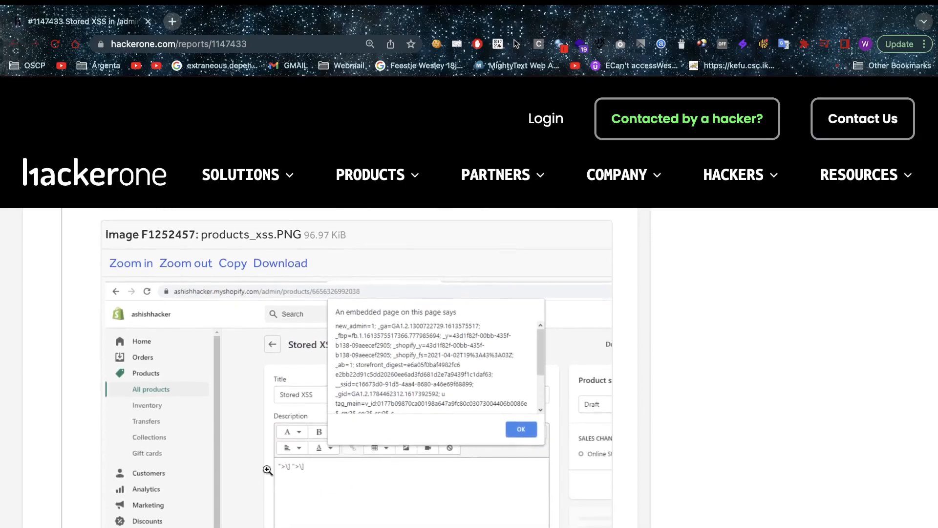
mouse_move(316, 490)
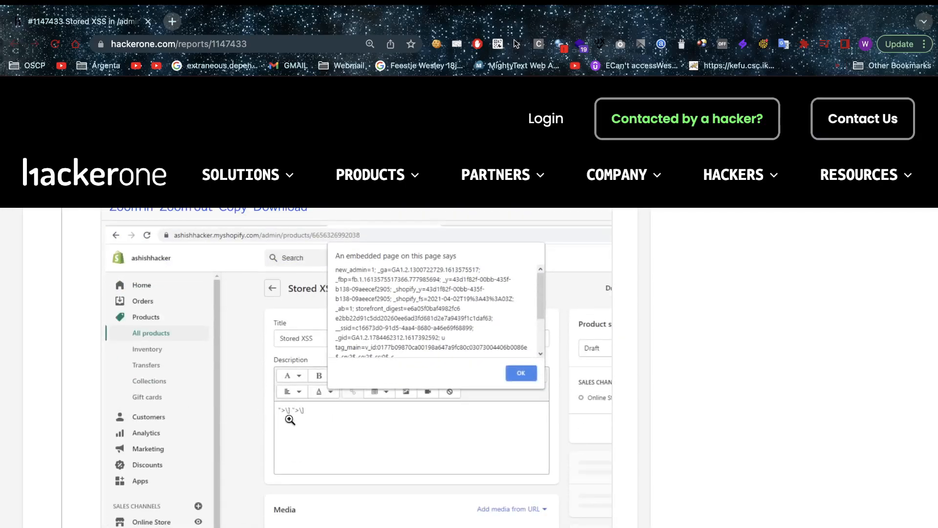
scroll("down", 3)
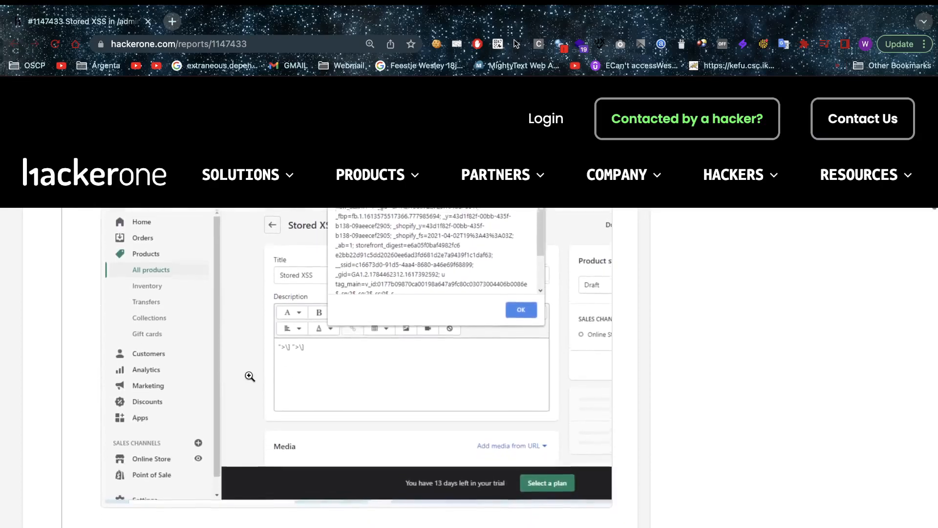
scroll("down", 3)
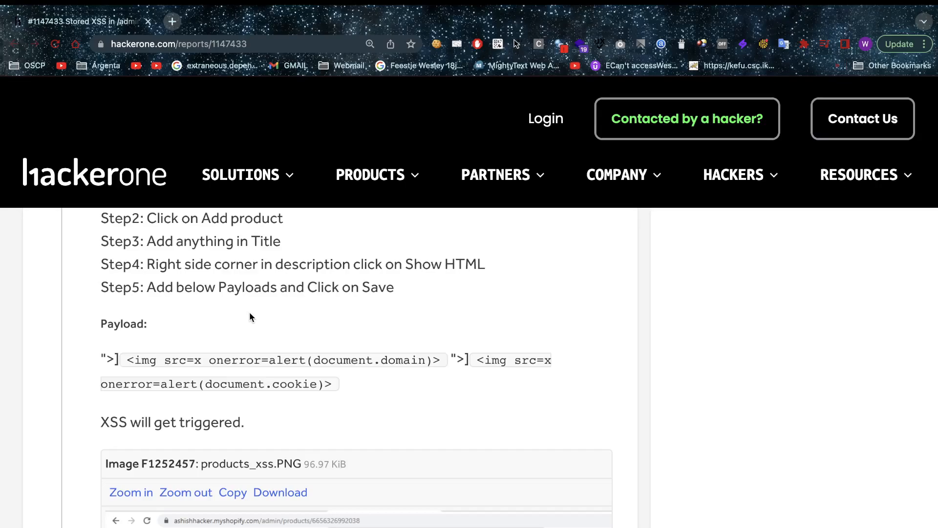
Scroll past the products screenshot to the /admin/collections steps, payload and the XSS_POC.mp4 video
scroll("down", 3)
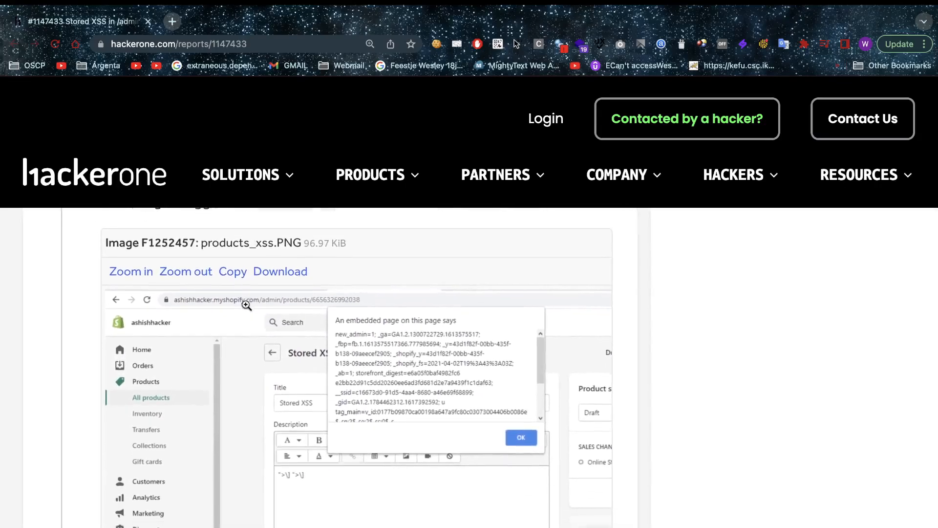
scroll("down", 3)
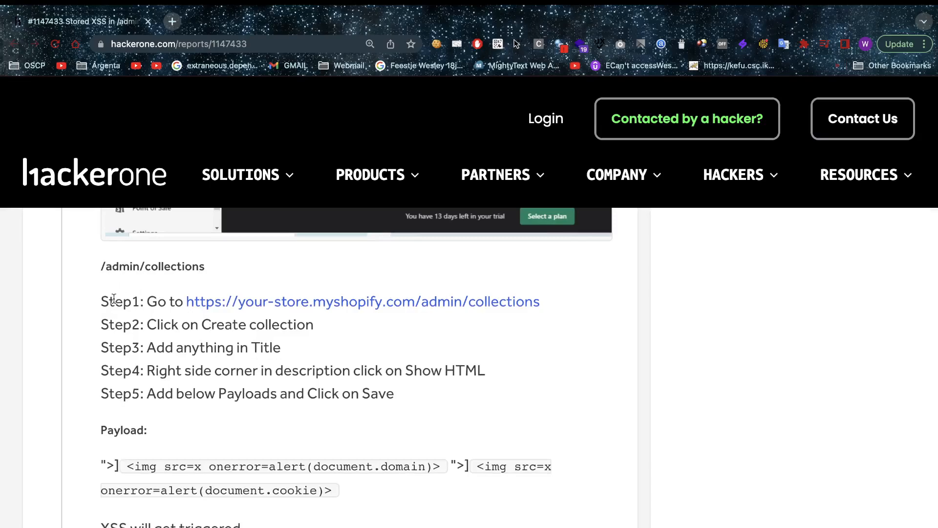
scroll("down", 3)
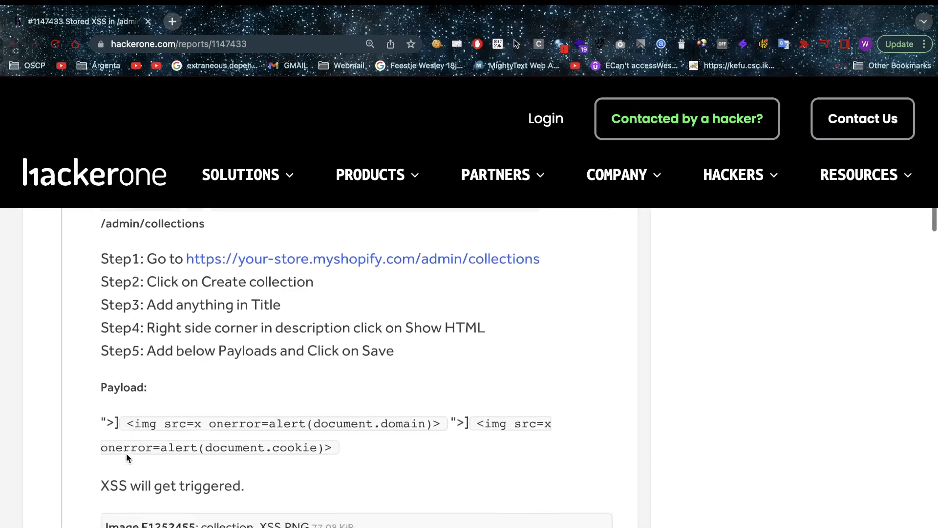
scroll("down", 3)
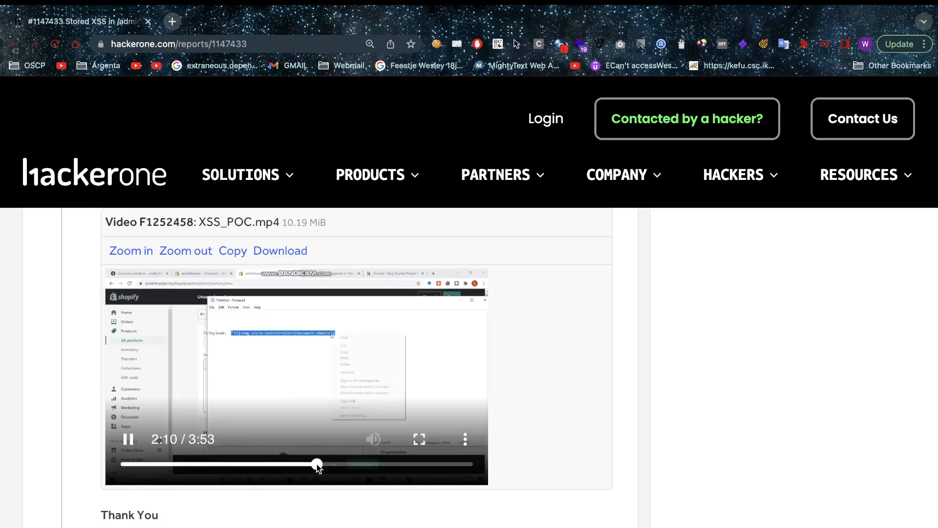
Skip the XSS_POC.mp4 video ahead to the alert popup, then scroll to the cookie-stealing Impact section and four attachments
left_click_drag(316, 463, 390, 463)
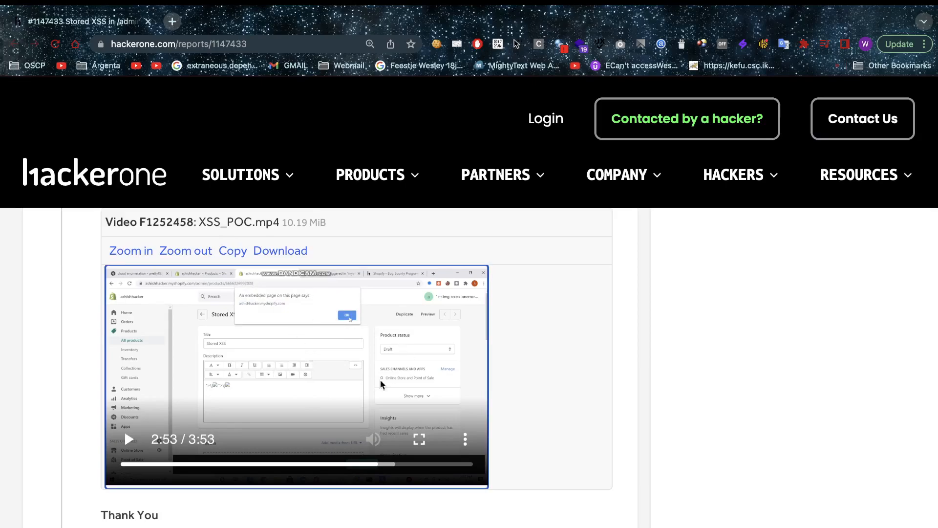
mouse_move(202, 352)
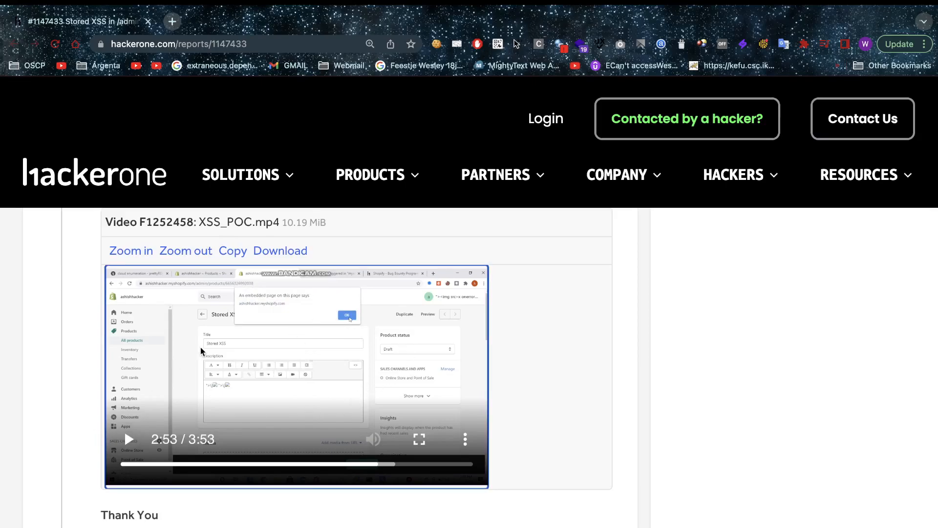
scroll("down", 3)
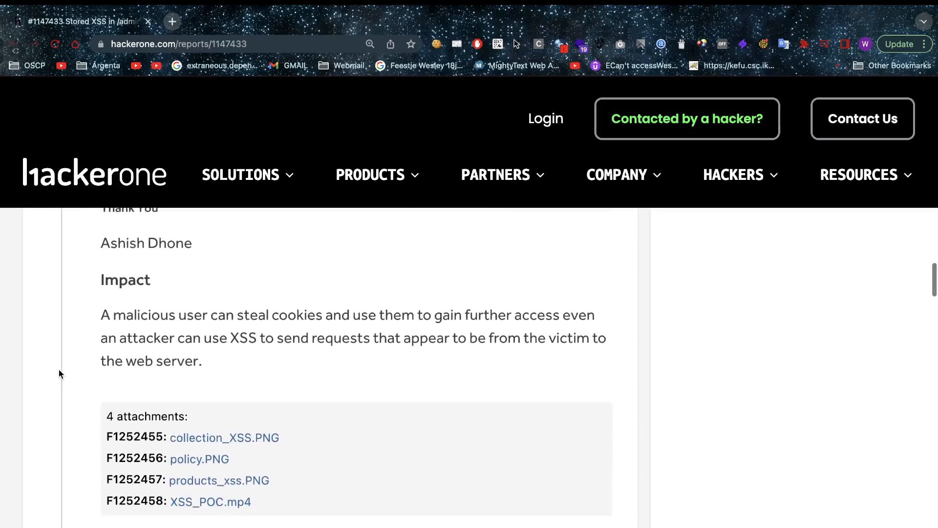
Scroll through staff triage, the gift_cards endpoint proof video and the duplicate notice to Shopify's $5,300 bounty award
scroll("down", 3)
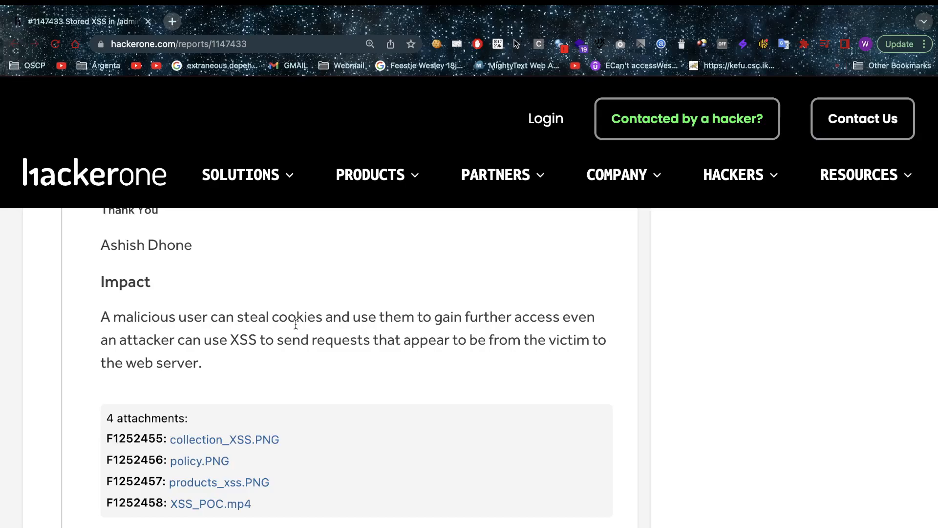
scroll("down", 3)
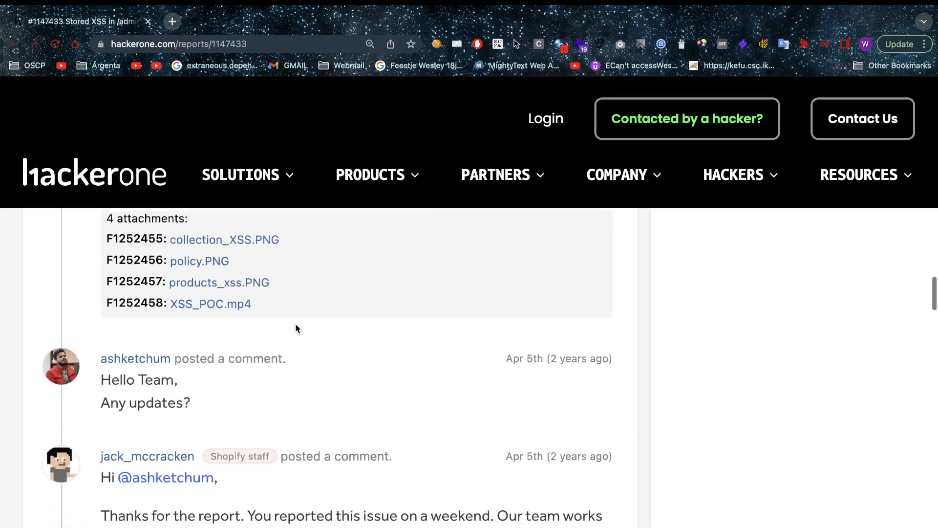
scroll("down", 3)
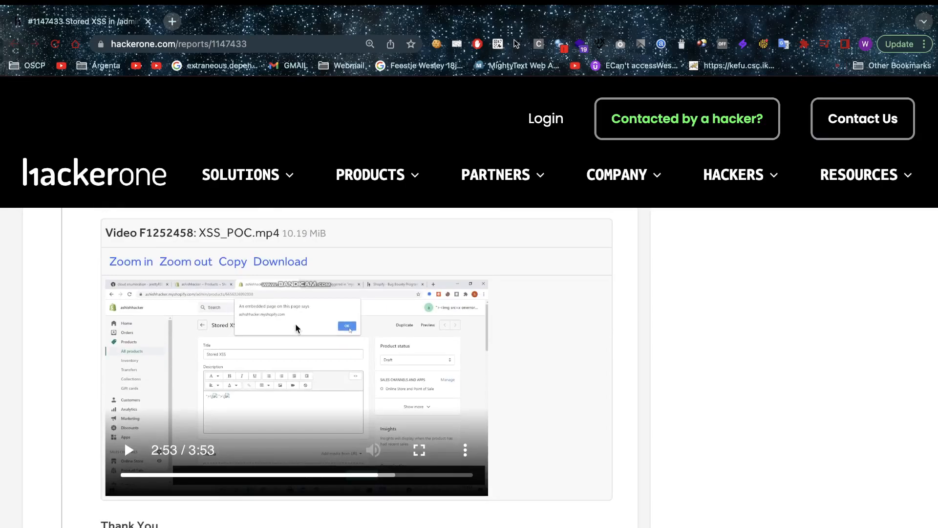
scroll("down", 3)
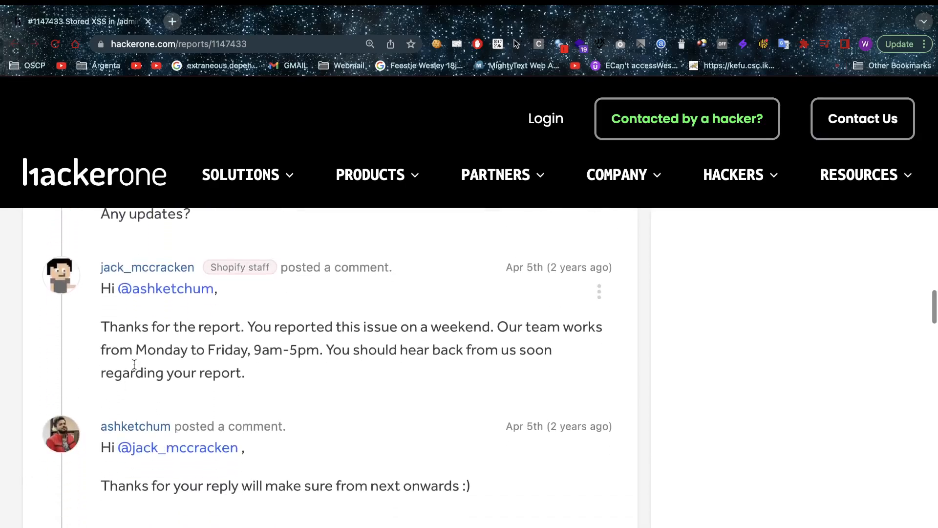
scroll("down", 3)
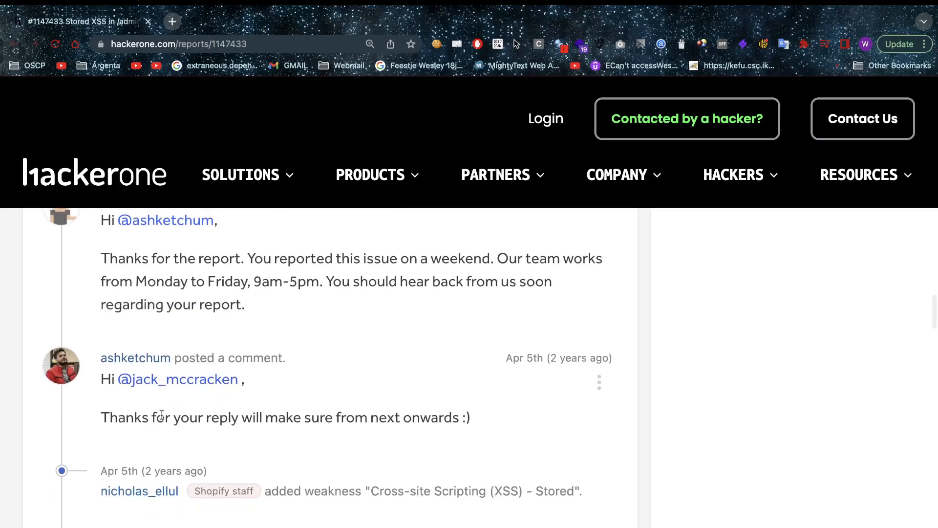
scroll("down", 3)
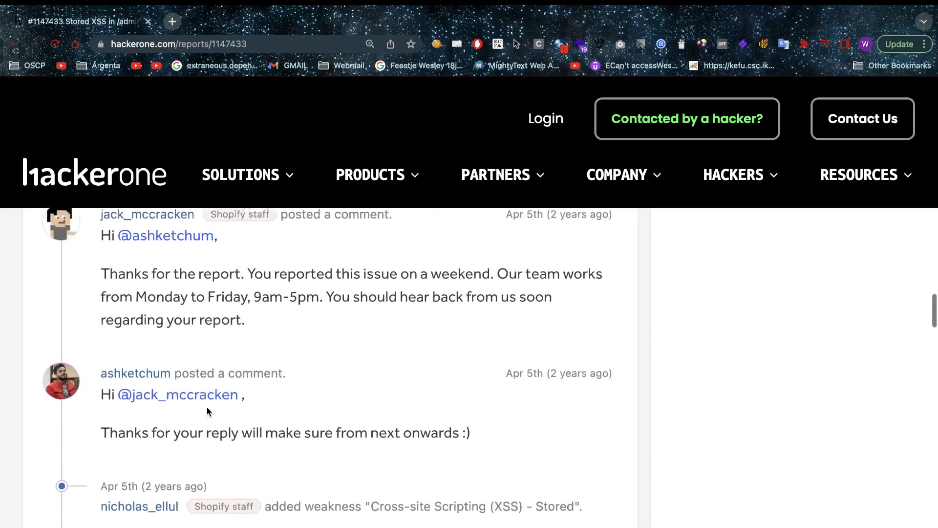
scroll("down", 3)
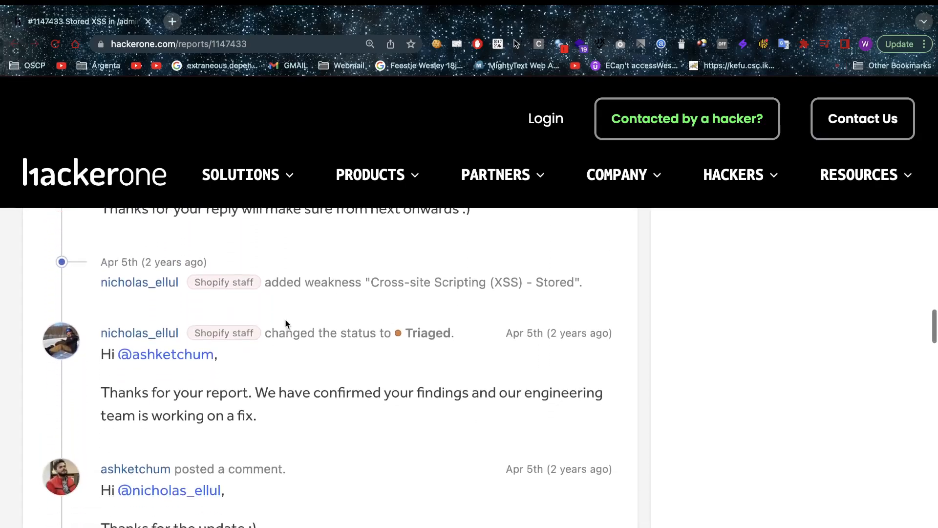
scroll("down", 3)
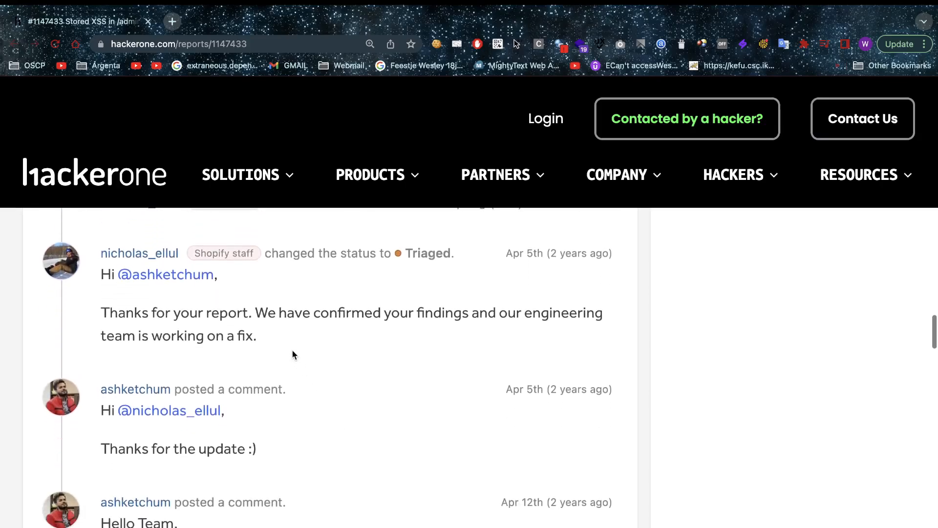
scroll("down", 3)
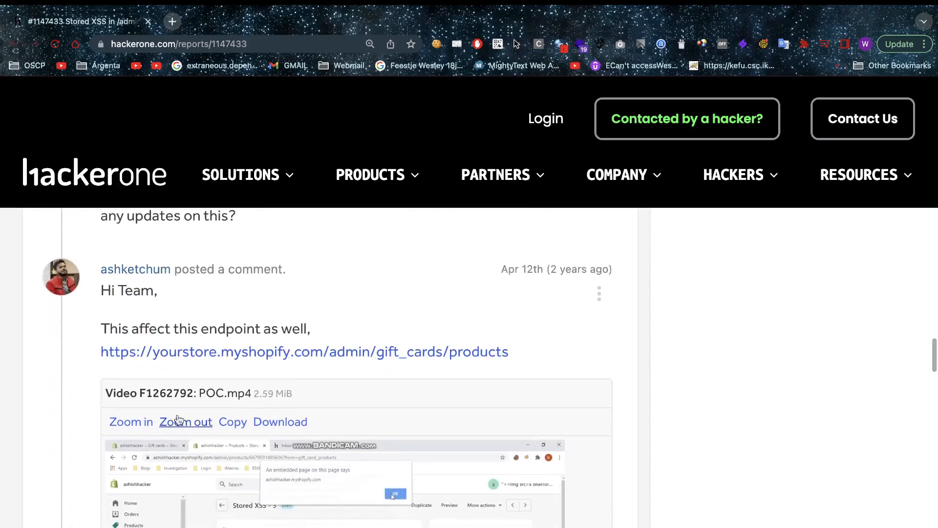
scroll("down", 3)
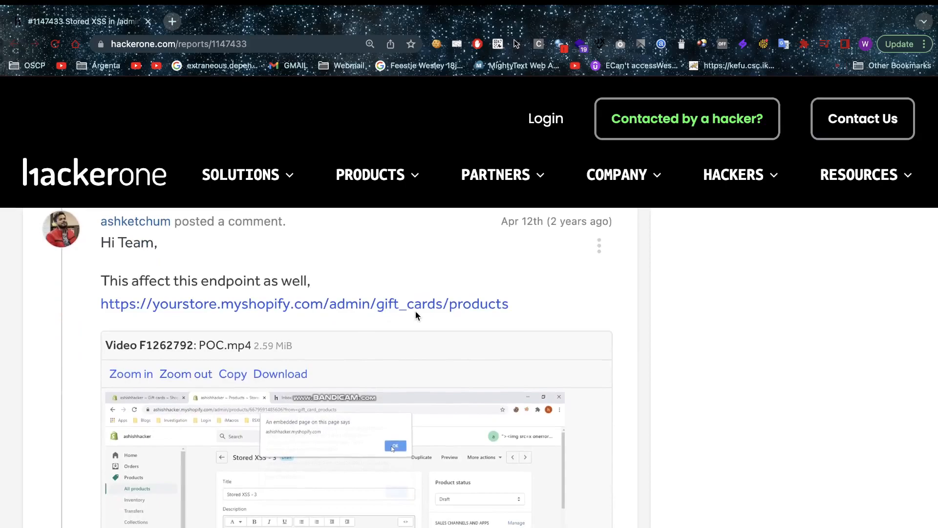
mouse_move(626, 314)
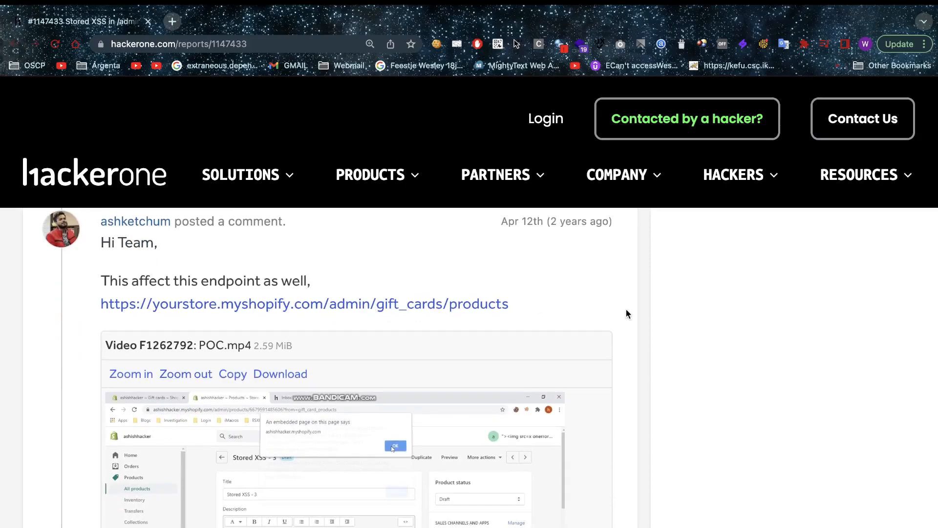
scroll("down", 3)
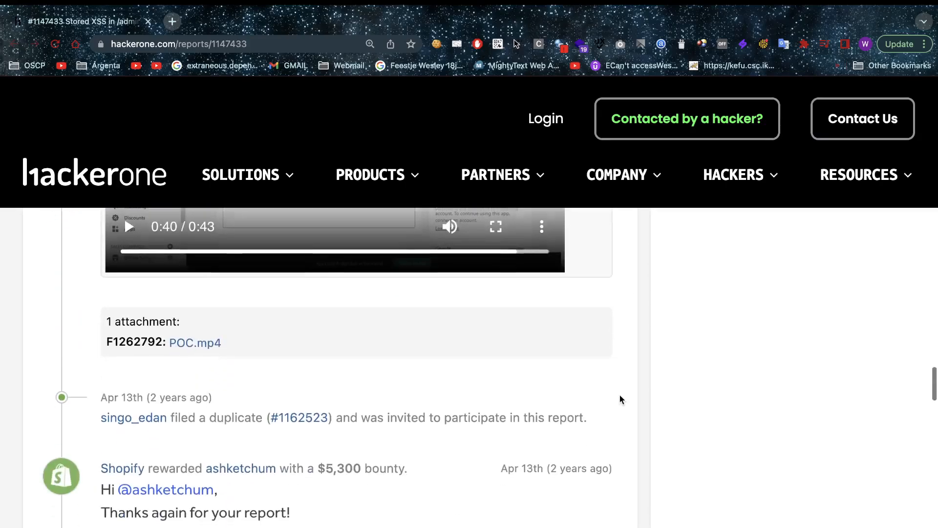
Scroll to Shopify's bounty rationale with the CVSS 3.0 base score 5.4 and the Attack Complexity breakdown
scroll("down", 3)
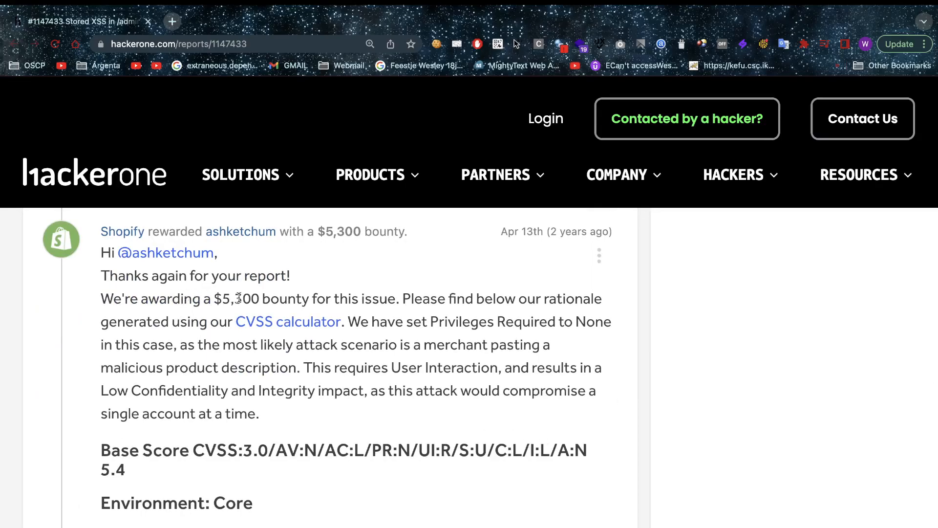
double_click(234, 299)
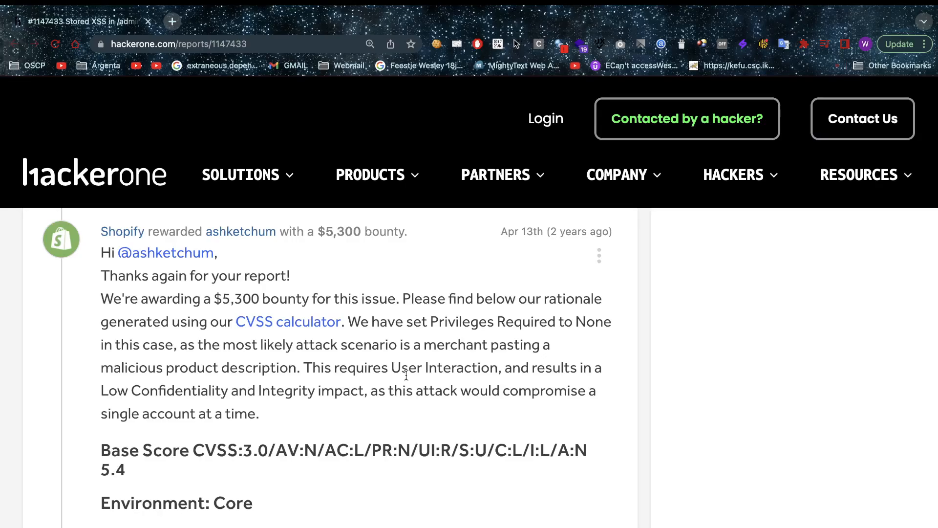
scroll("down", 3)
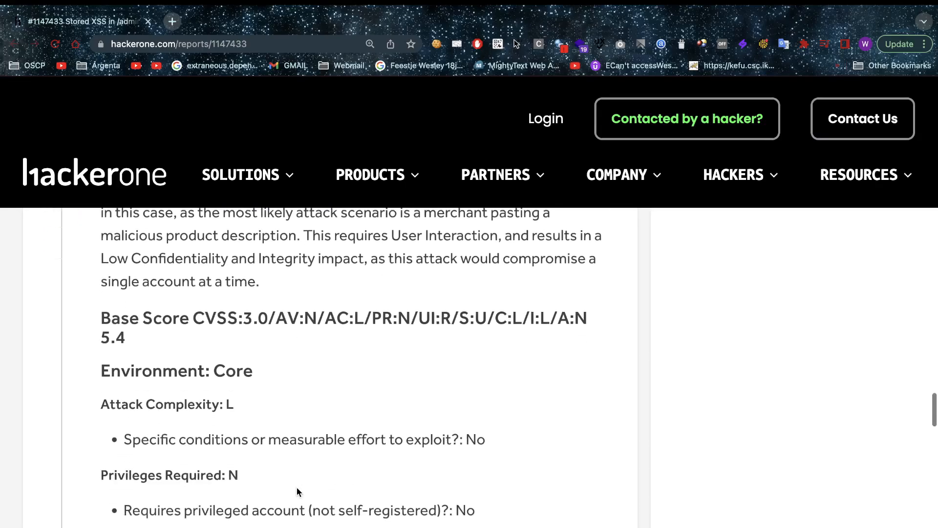
mouse_move(102, 394)
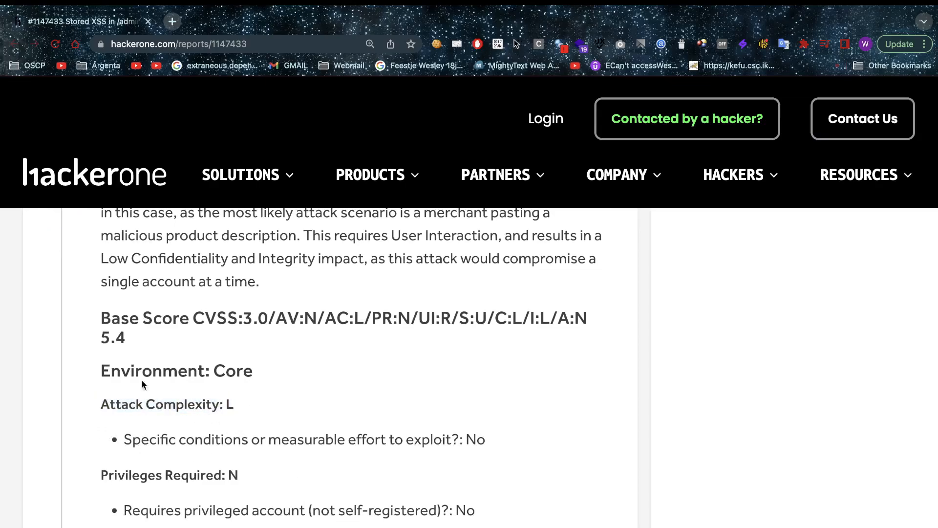
Scroll through the CVSS metrics to Confidentiality L, Integrity L and Availability N, clearing the highlight on the Integrity answer
scroll("down", 3)
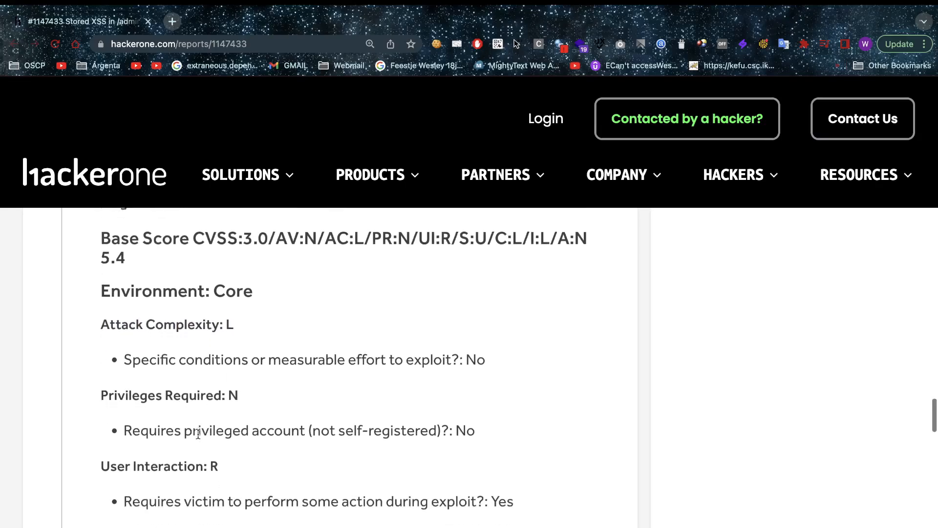
scroll("down", 3)
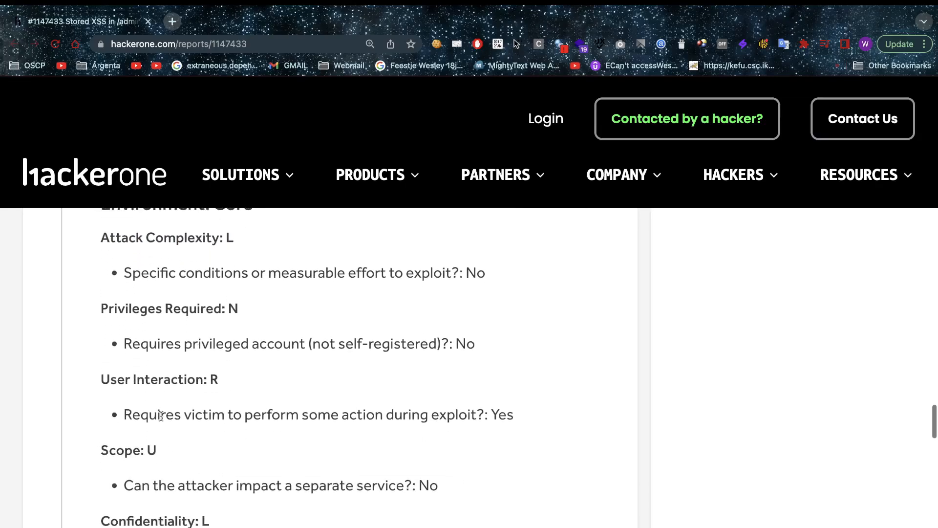
scroll("down", 3)
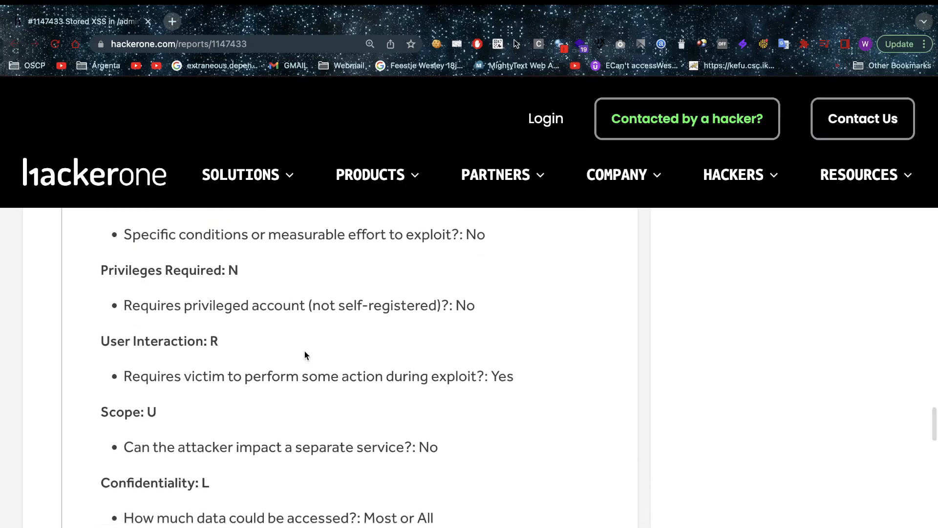
mouse_move(149, 375)
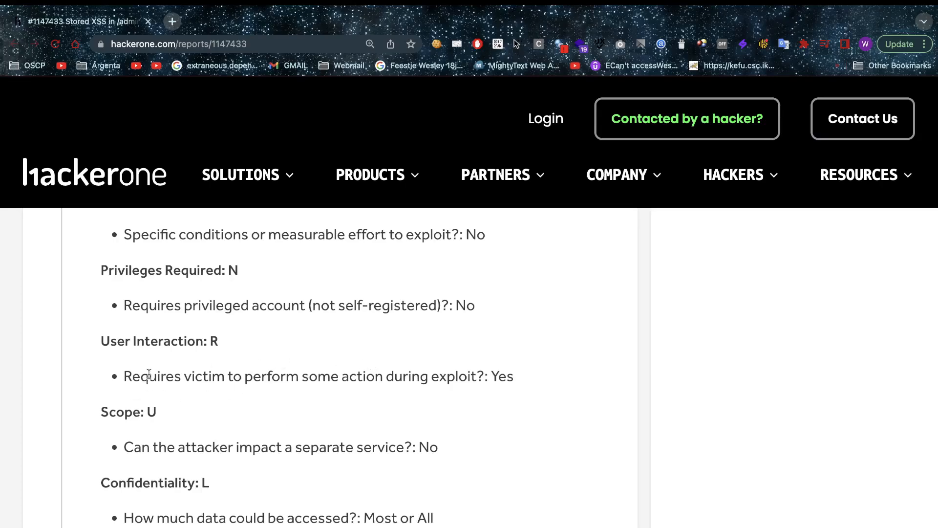
mouse_move(154, 368)
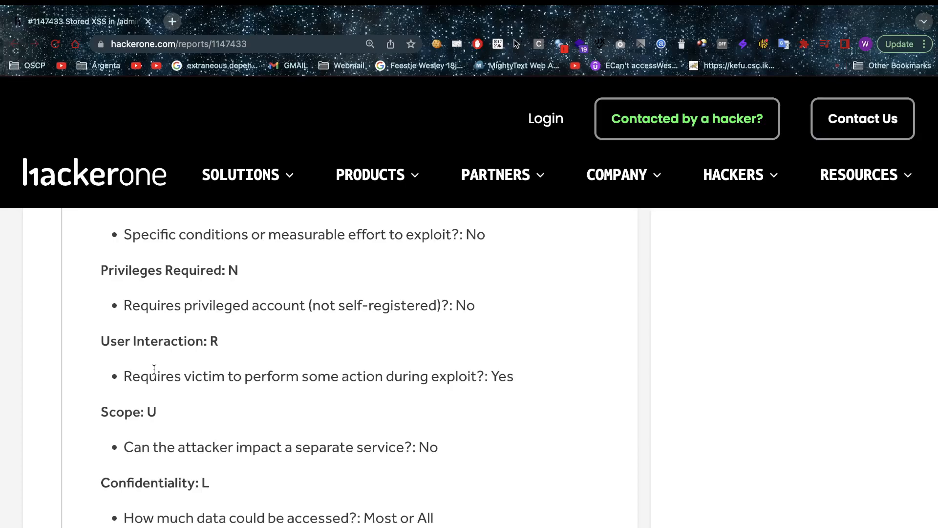
scroll("down", 3)
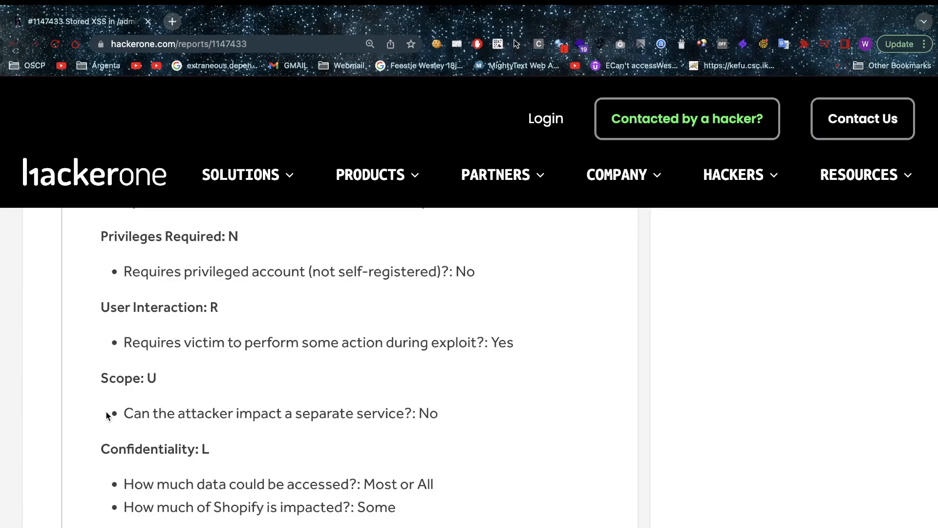
scroll("down", 3)
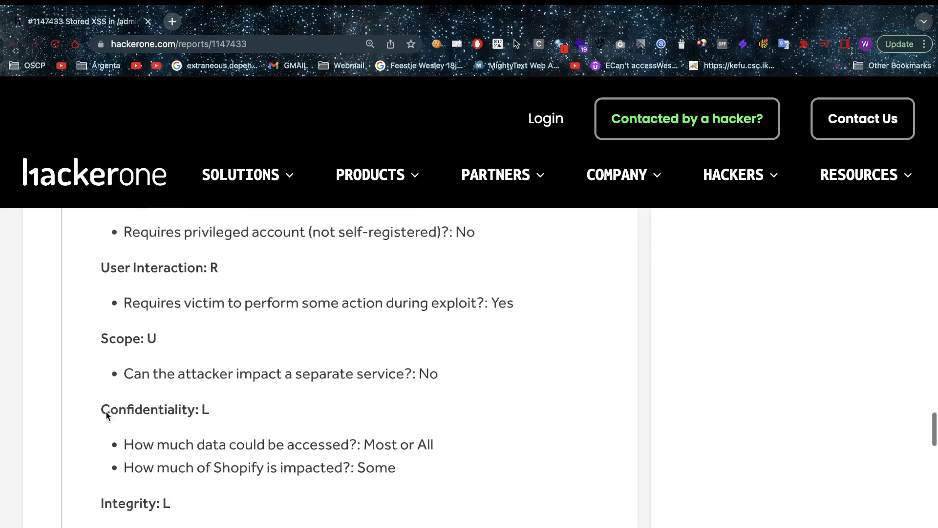
scroll("down", 3)
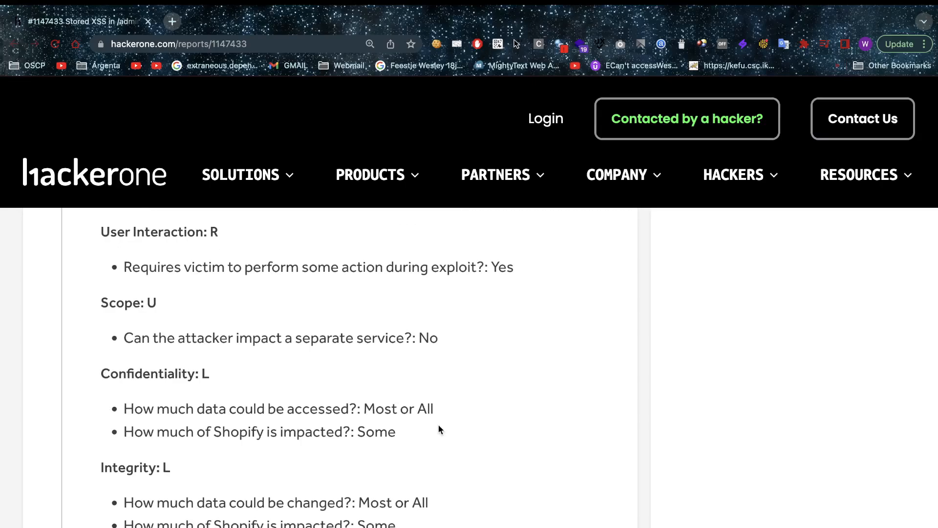
scroll("down", 3)
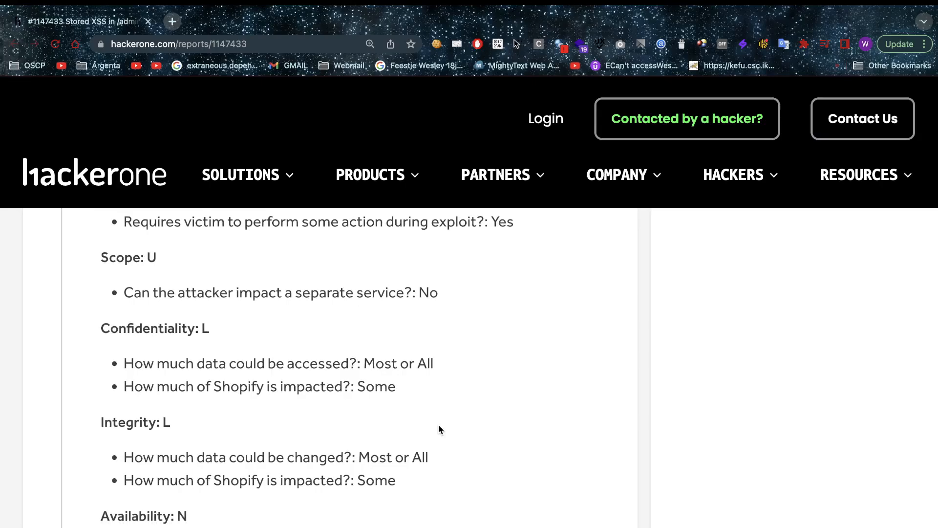
scroll("down", 3)
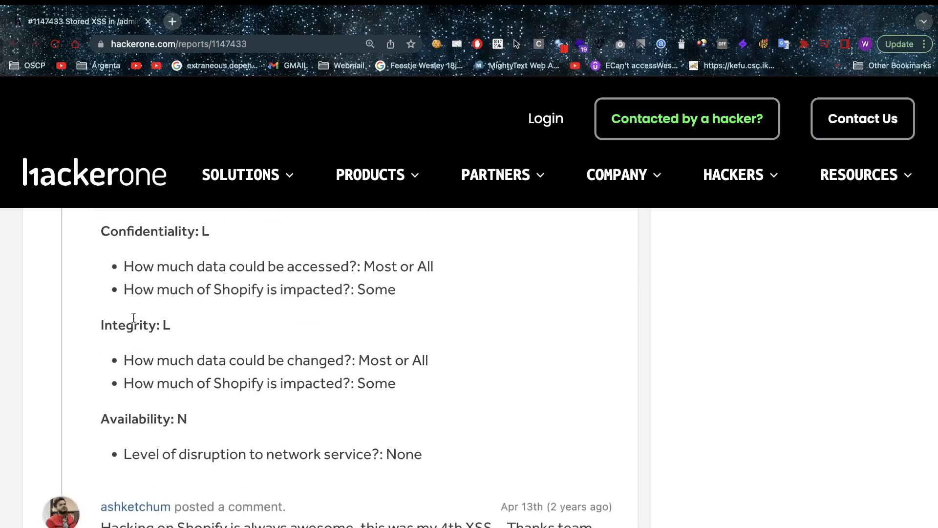
mouse_move(287, 360)
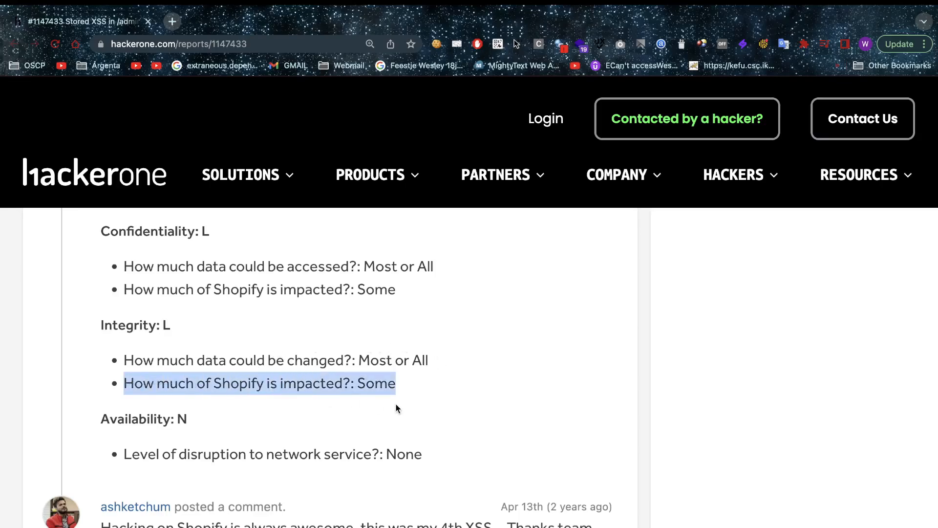
left_click(408, 409)
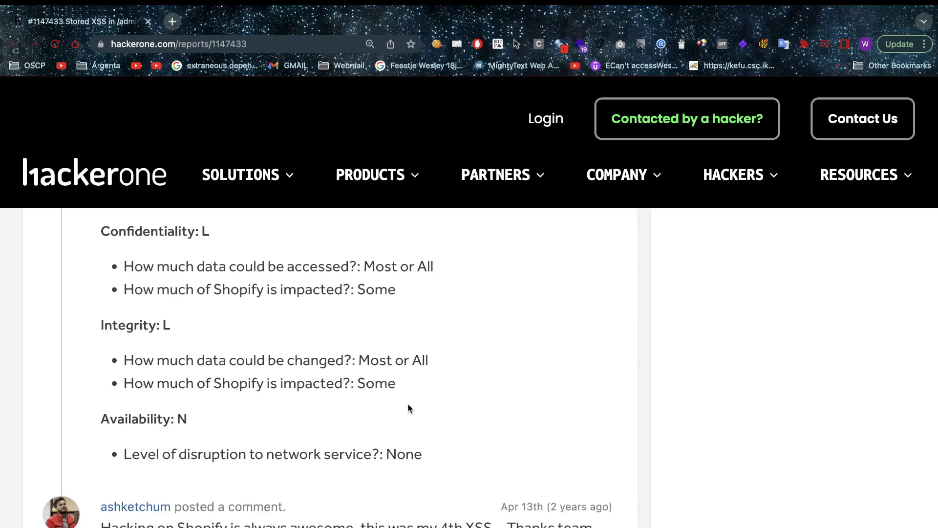
Scroll past the staff replies on the earlier duplicate's bounty and disclosure delay back to the reproduction steps and payloads
scroll("down", 3)
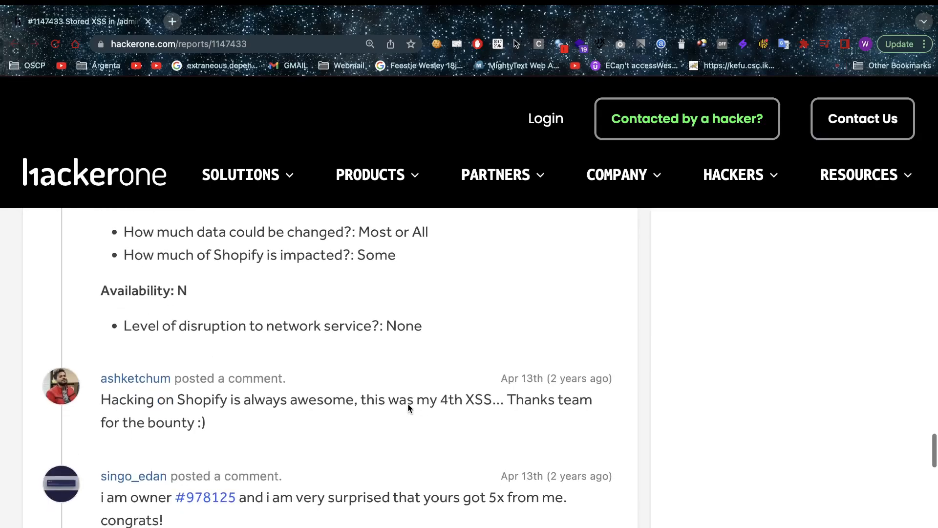
scroll("down", 3)
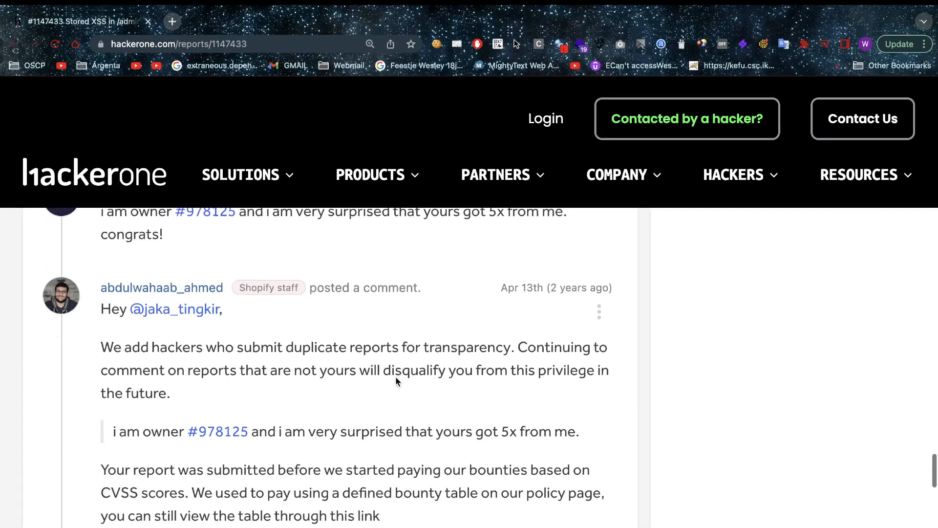
scroll("down", 3)
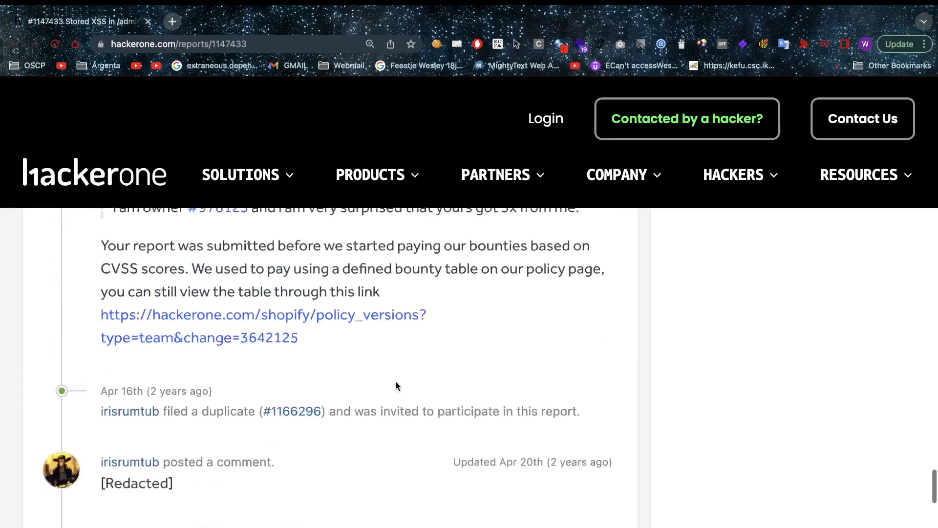
scroll("down", 3)
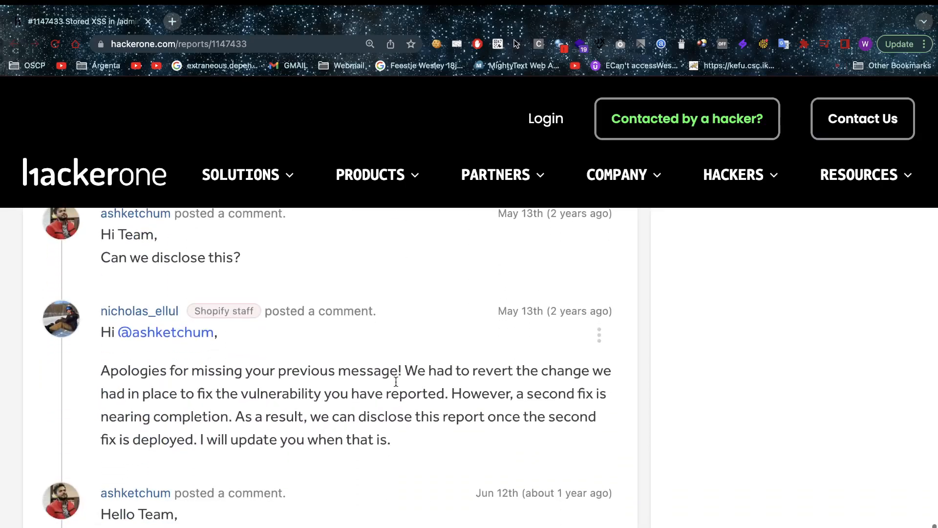
scroll("down", 3)
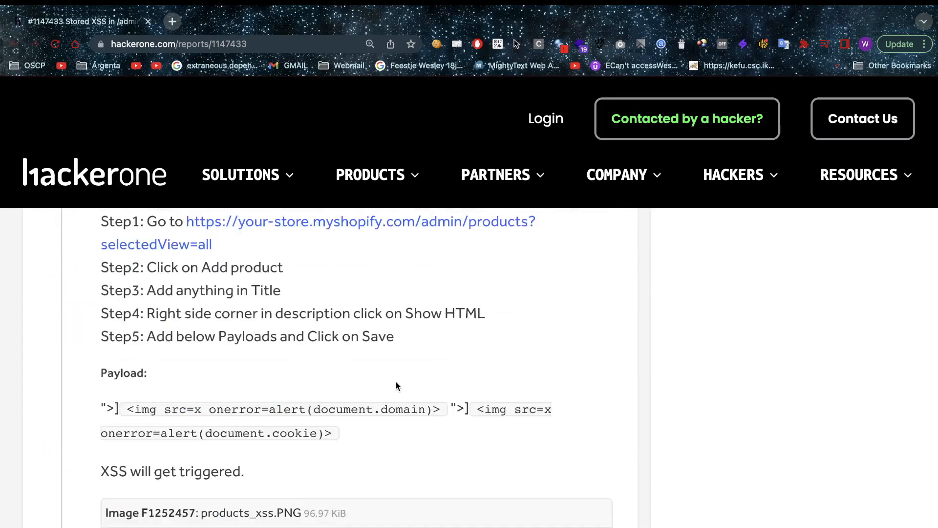